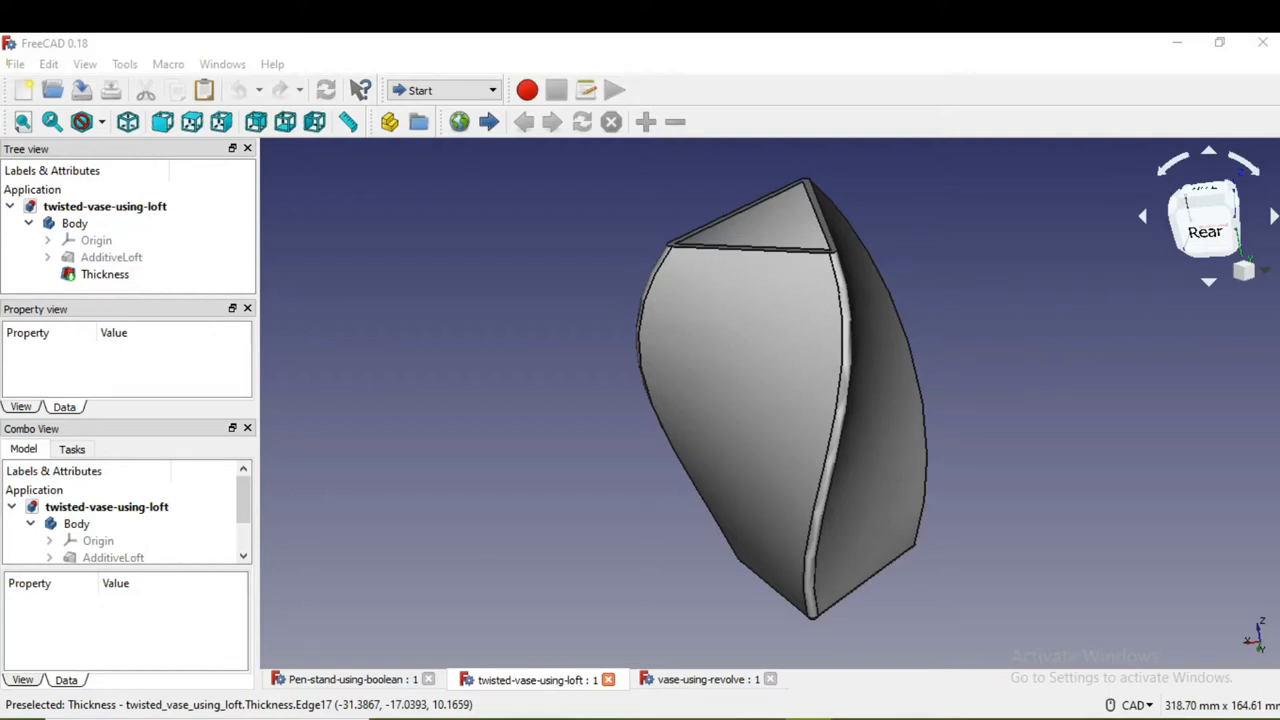
mouse_move(1258, 460)
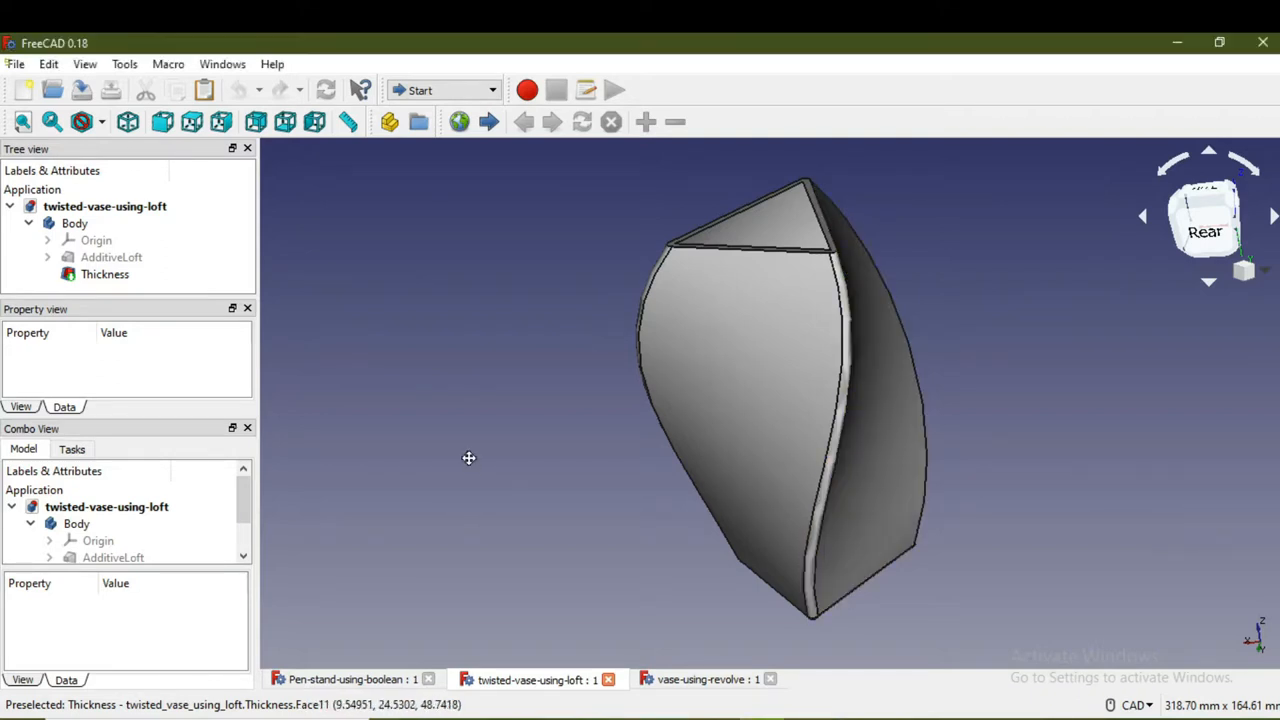
Step: Orbit the twisted loft vase to view its hollow top
drag(468, 458, 556, 408)
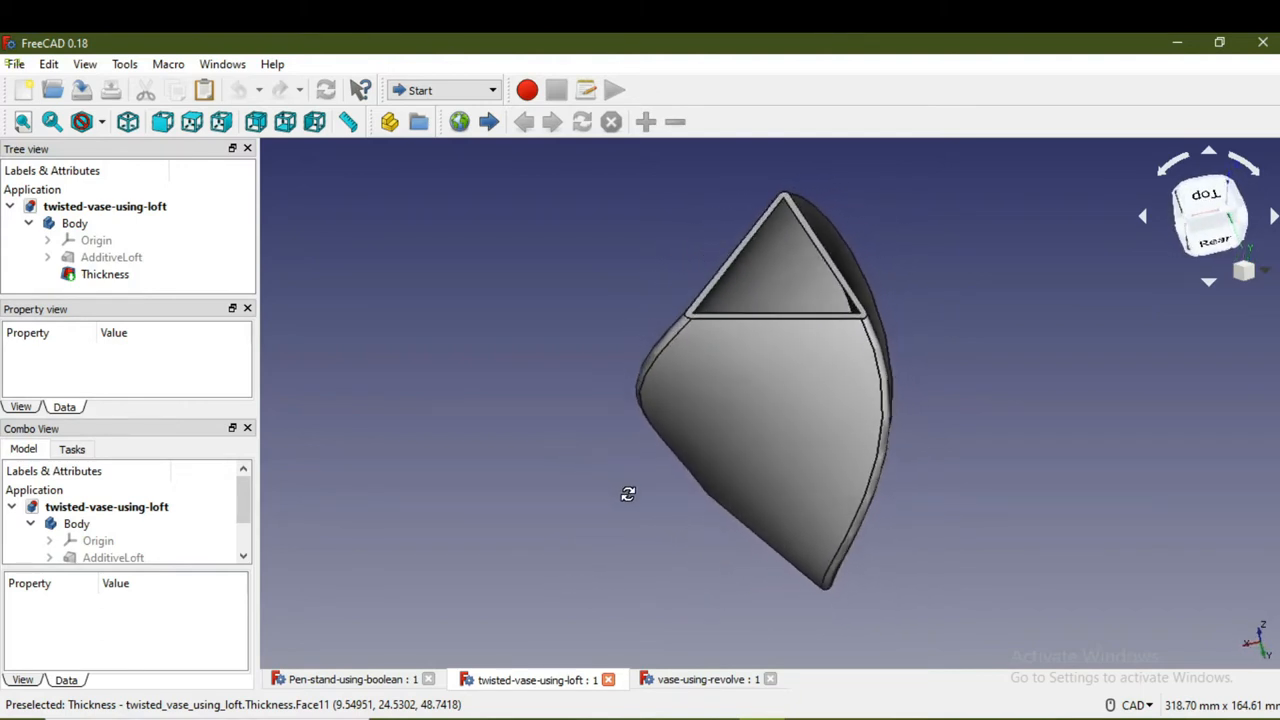
drag(628, 492, 492, 386)
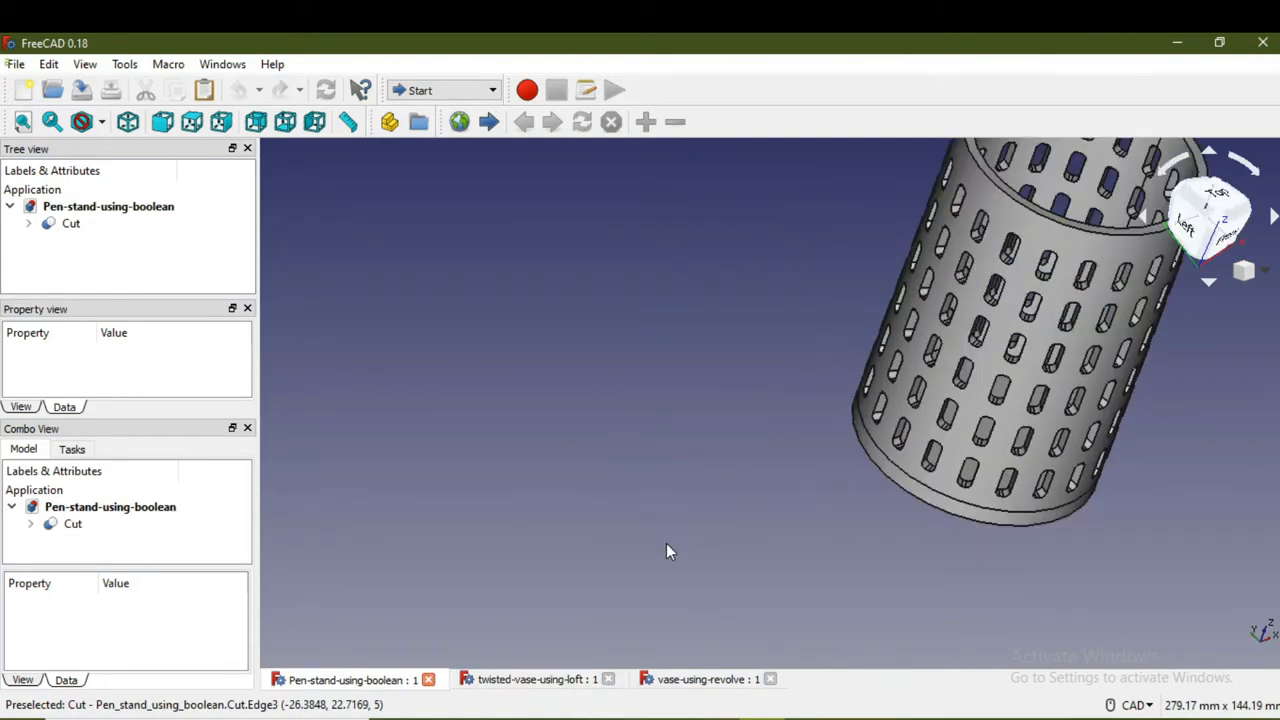
mouse_move(692, 380)
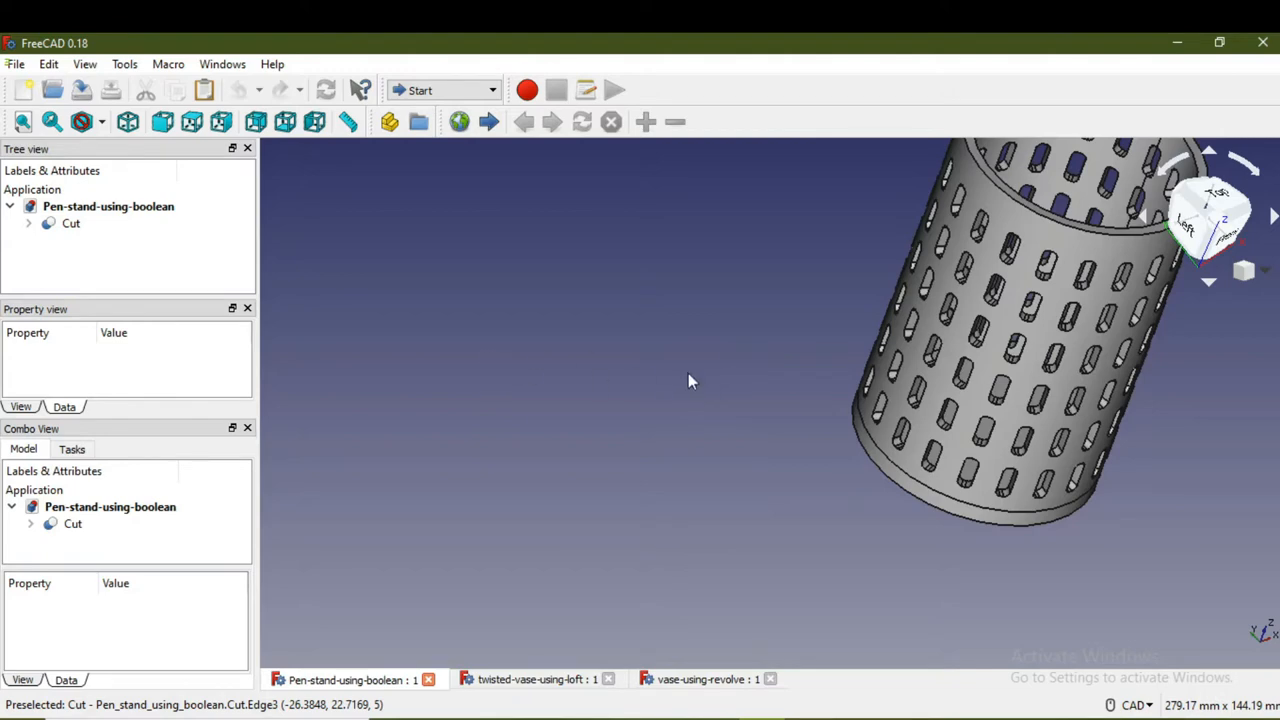
Step: Orbit the perforated pen stand to inspect its holes and front side
drag(690, 380, 680, 556)
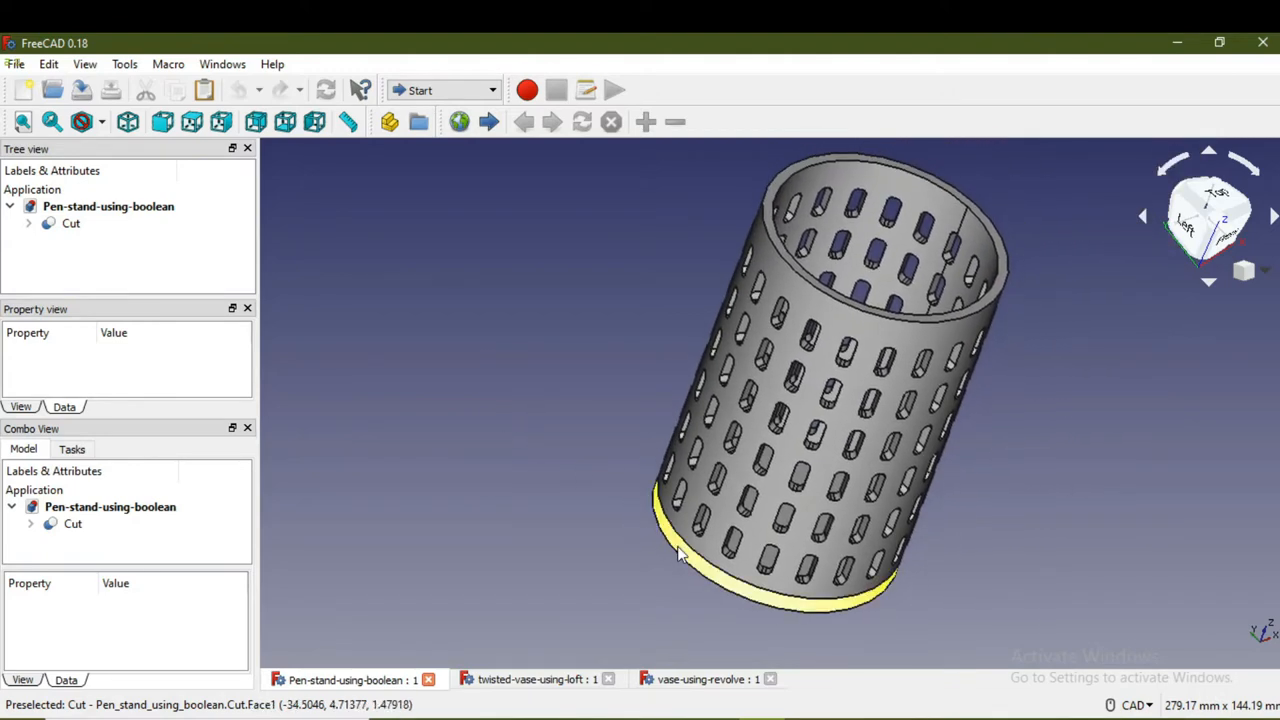
mouse_move(770, 356)
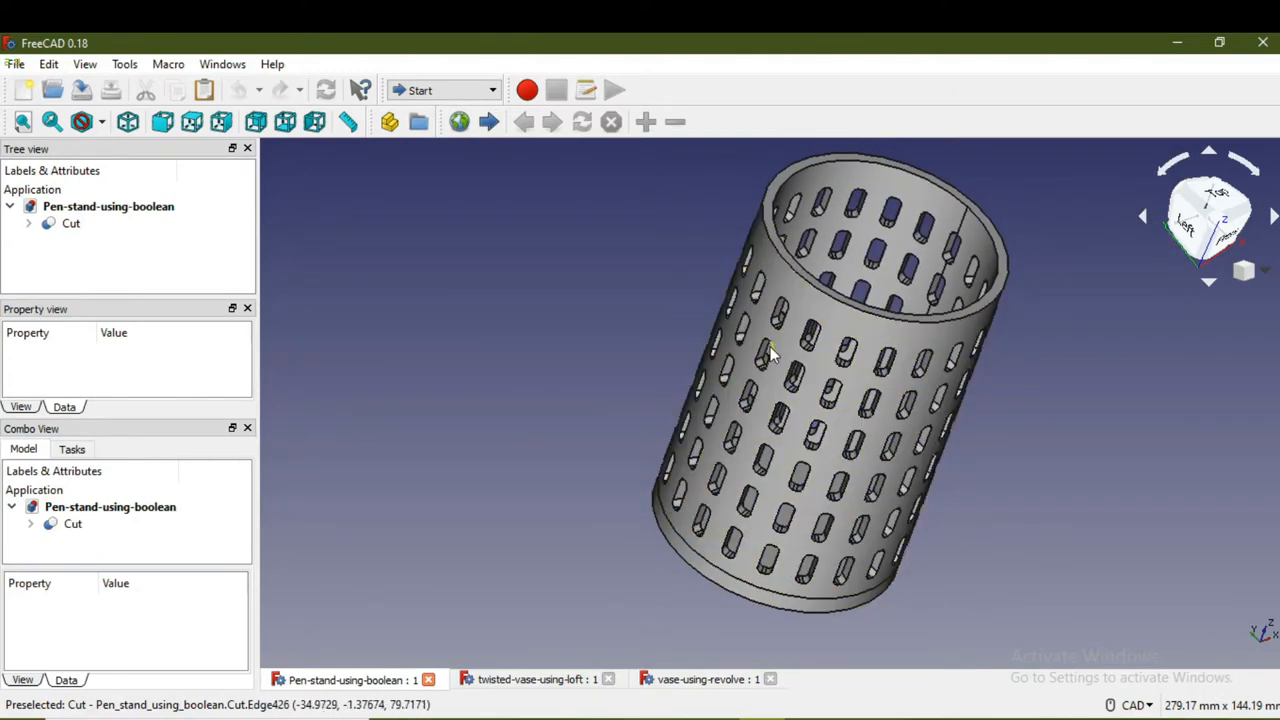
drag(770, 350, 690, 450)
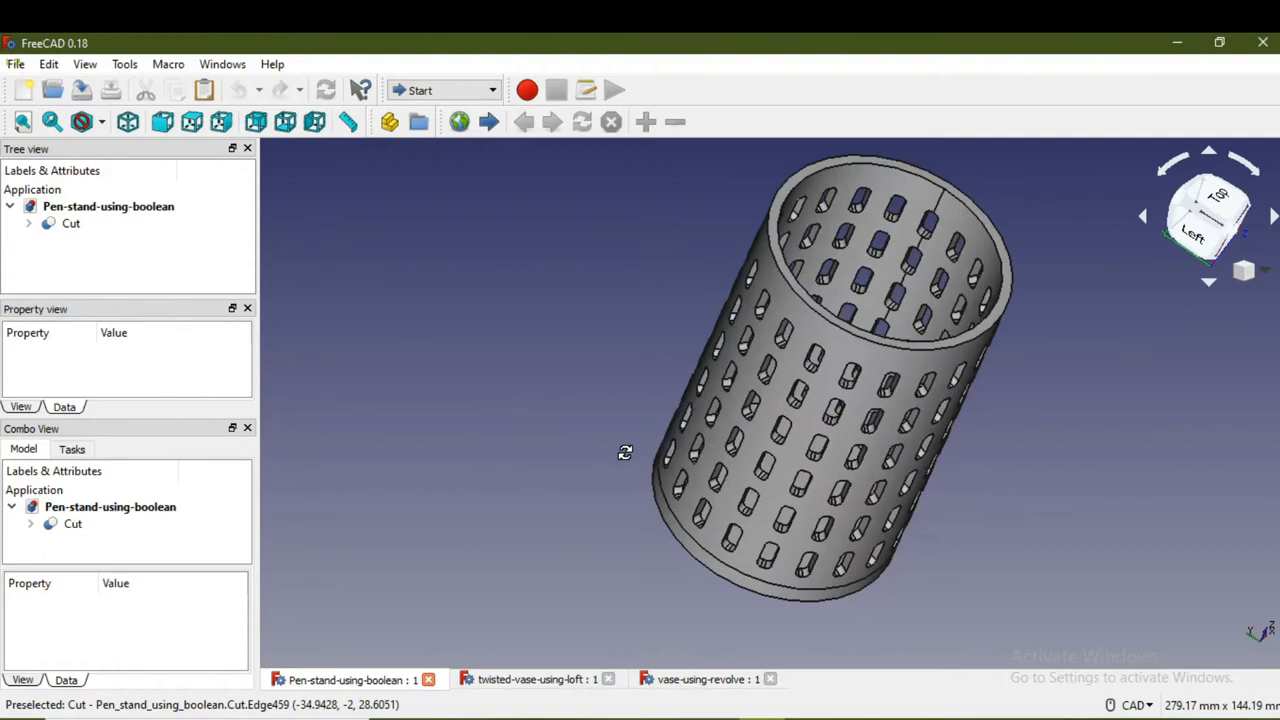
drag(624, 452, 504, 376)
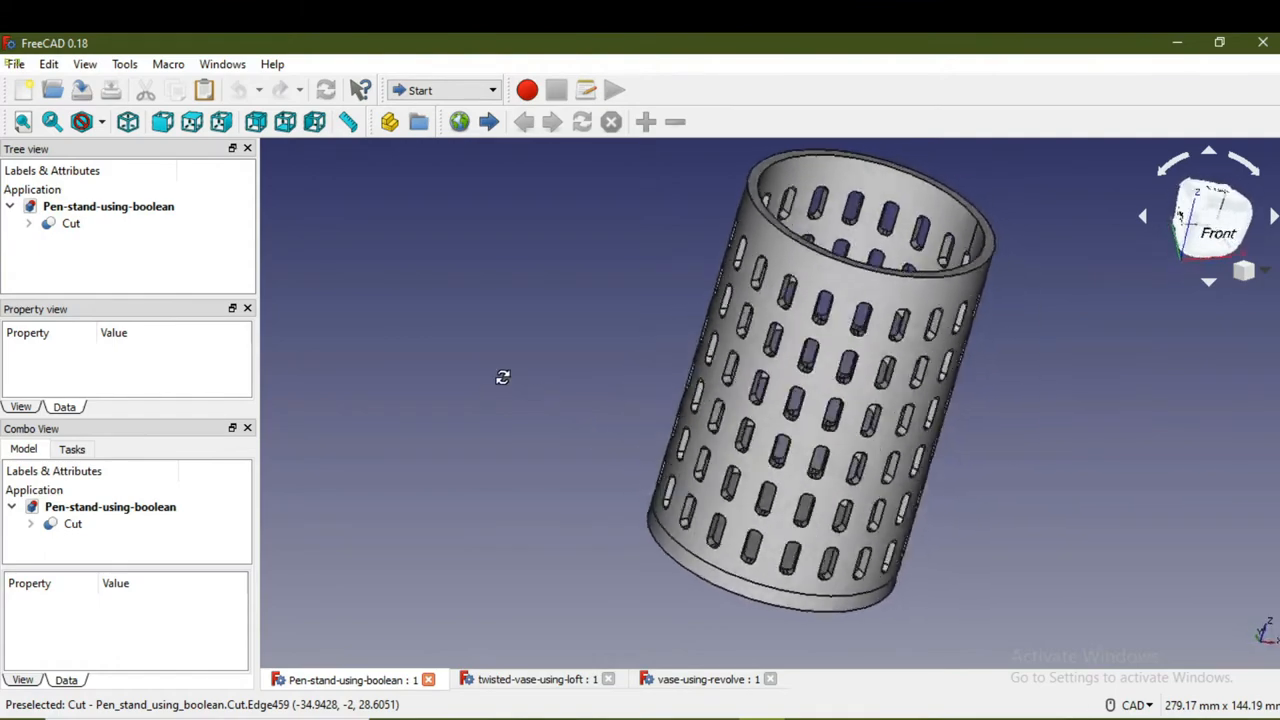
click(716, 680)
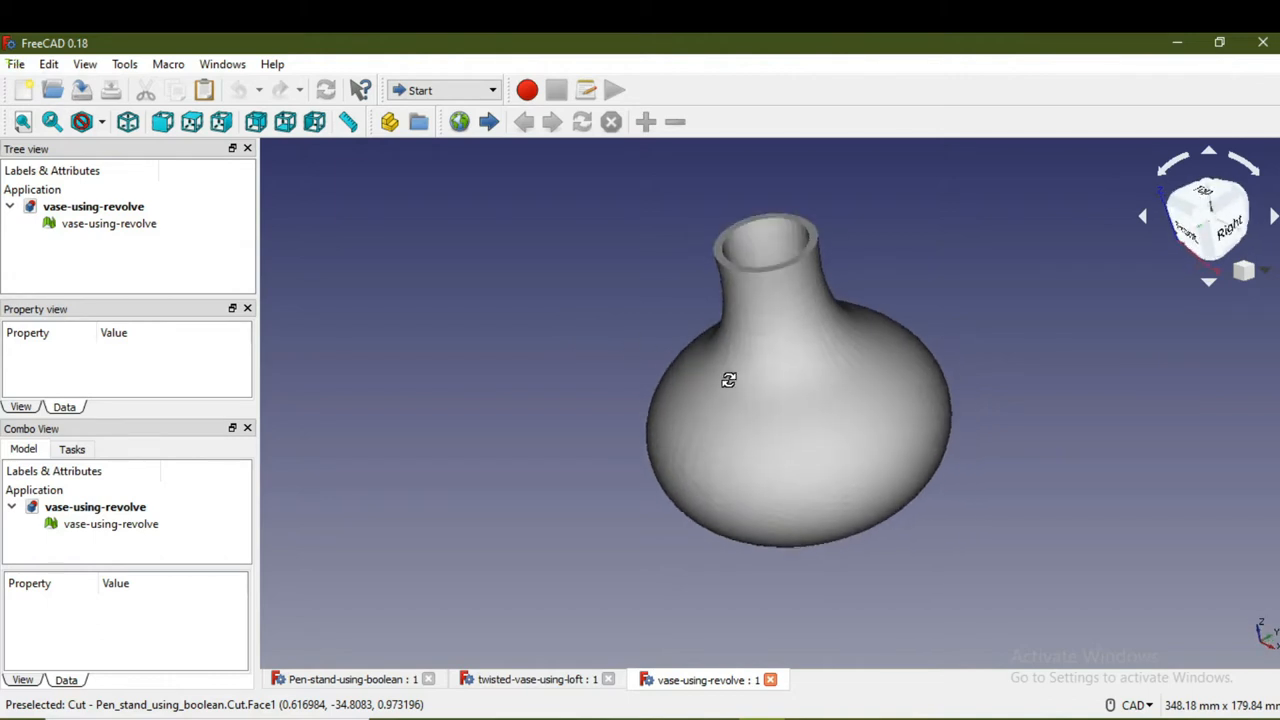
Step: Orbit the revolved vase to view it from several sides
drag(728, 380, 868, 388)
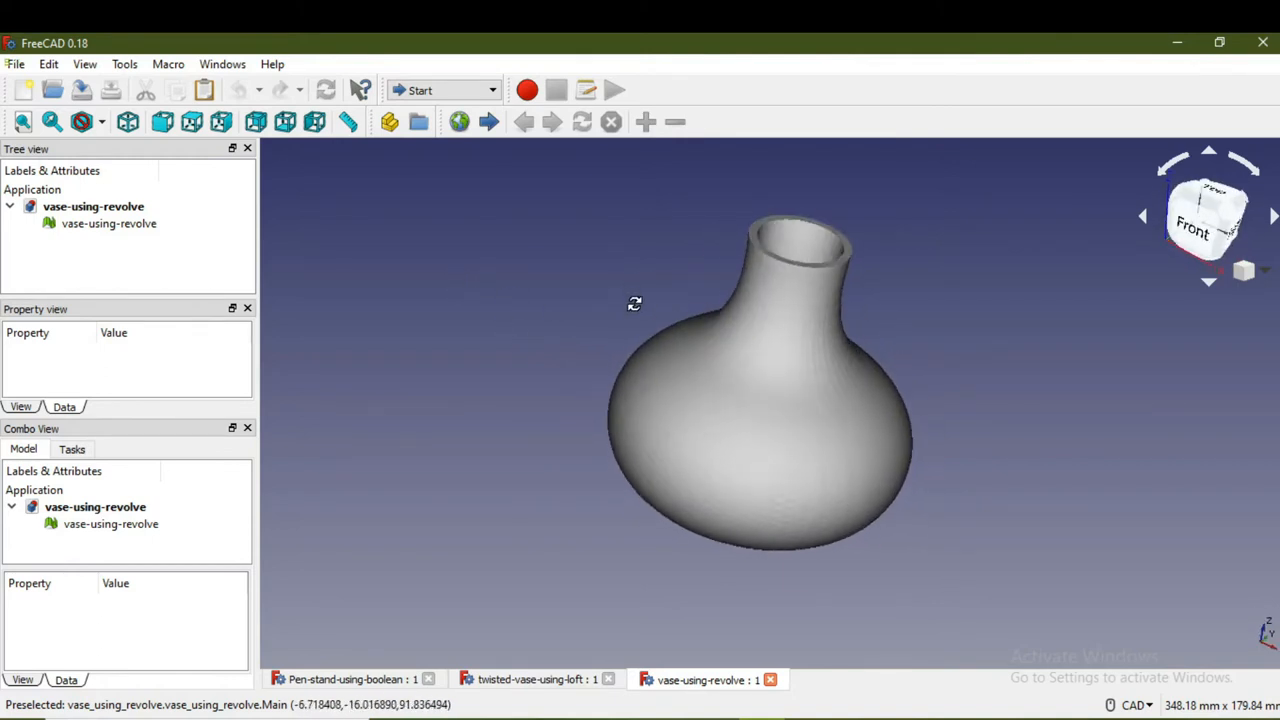
drag(634, 304, 820, 372)
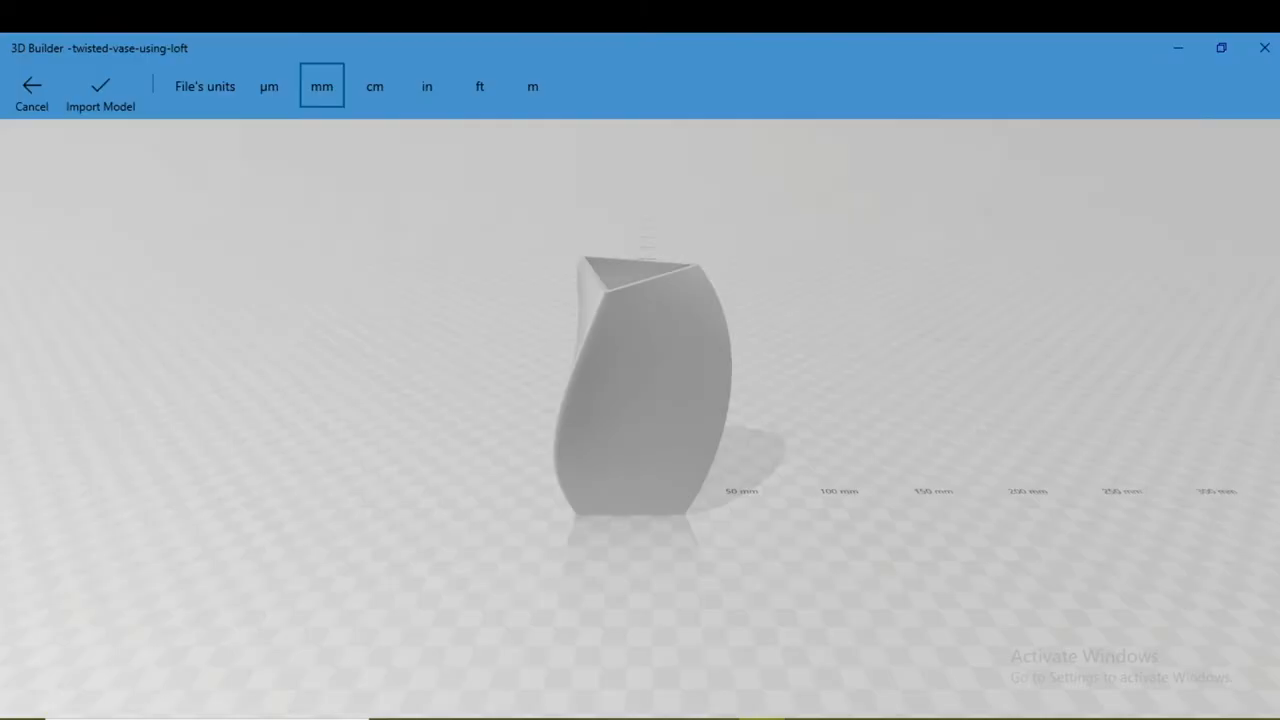
mouse_move(500, 356)
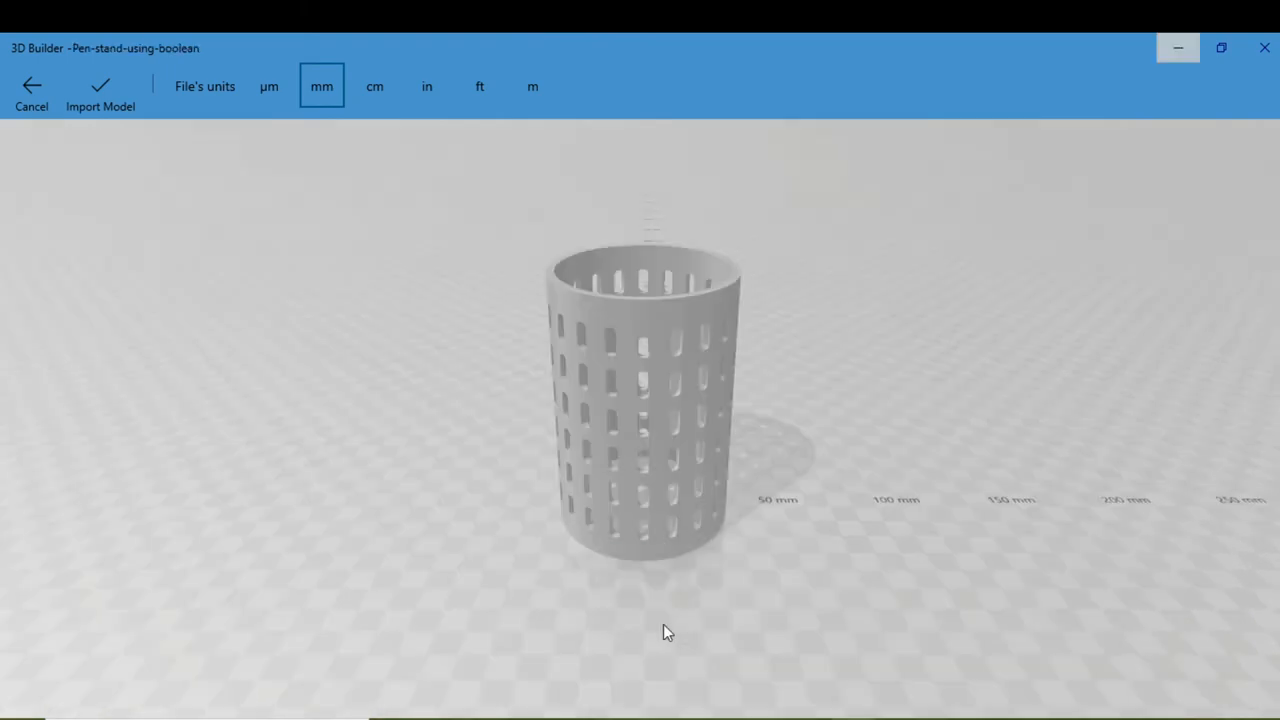
Step: Orbit the pen stand import preview around to a side-on view
drag(668, 632, 678, 448)
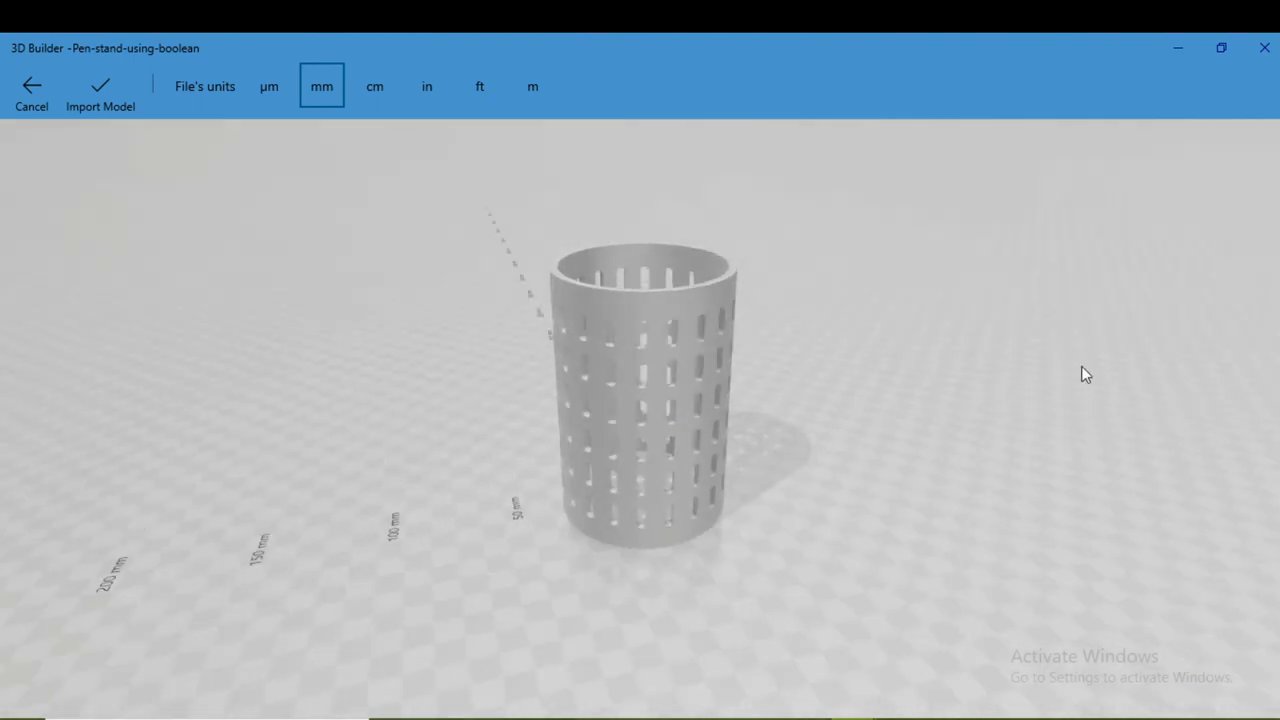
drag(1088, 374, 630, 328)
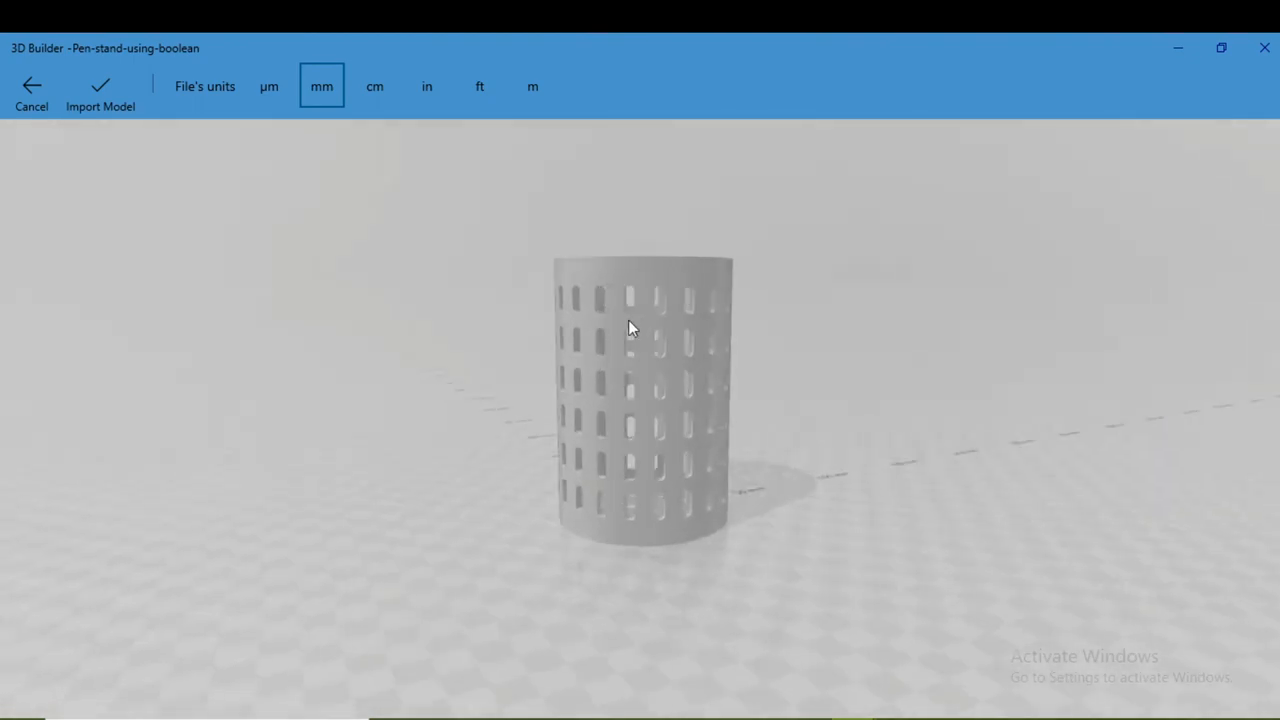
drag(630, 328, 588, 362)
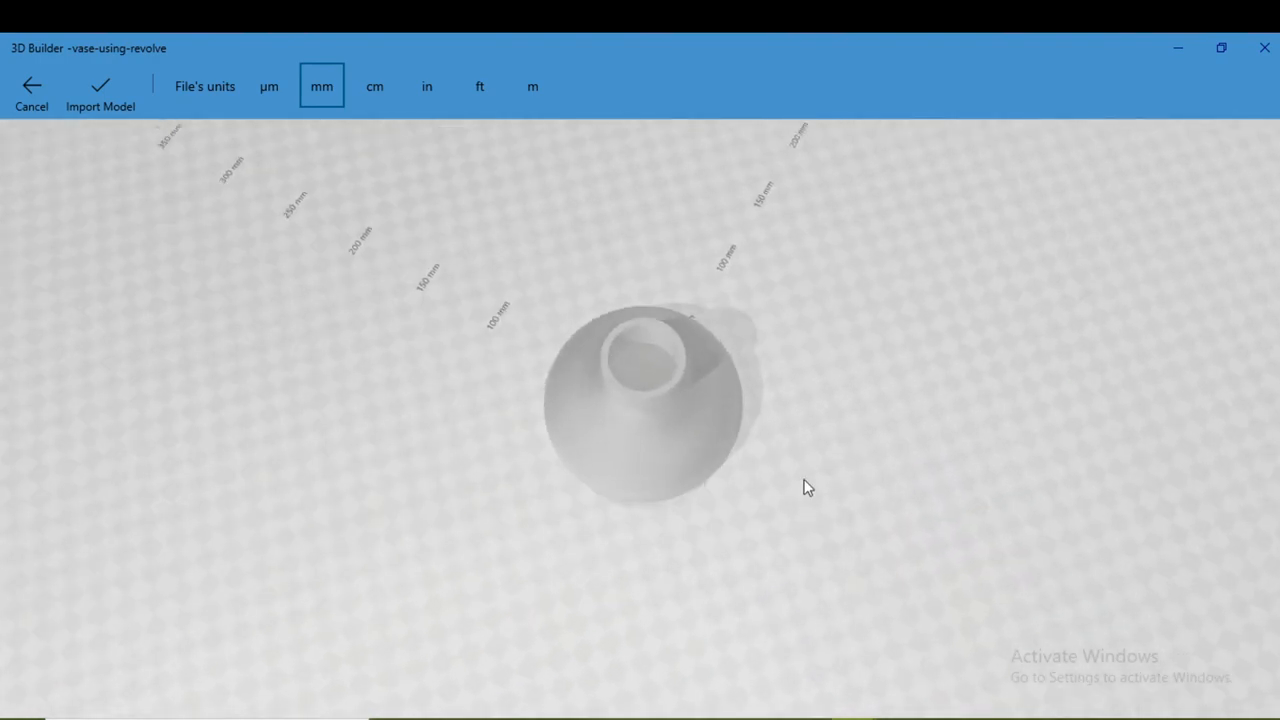
Step: Orbit the revolved vase preview from top view to the side
drag(808, 488, 530, 456)
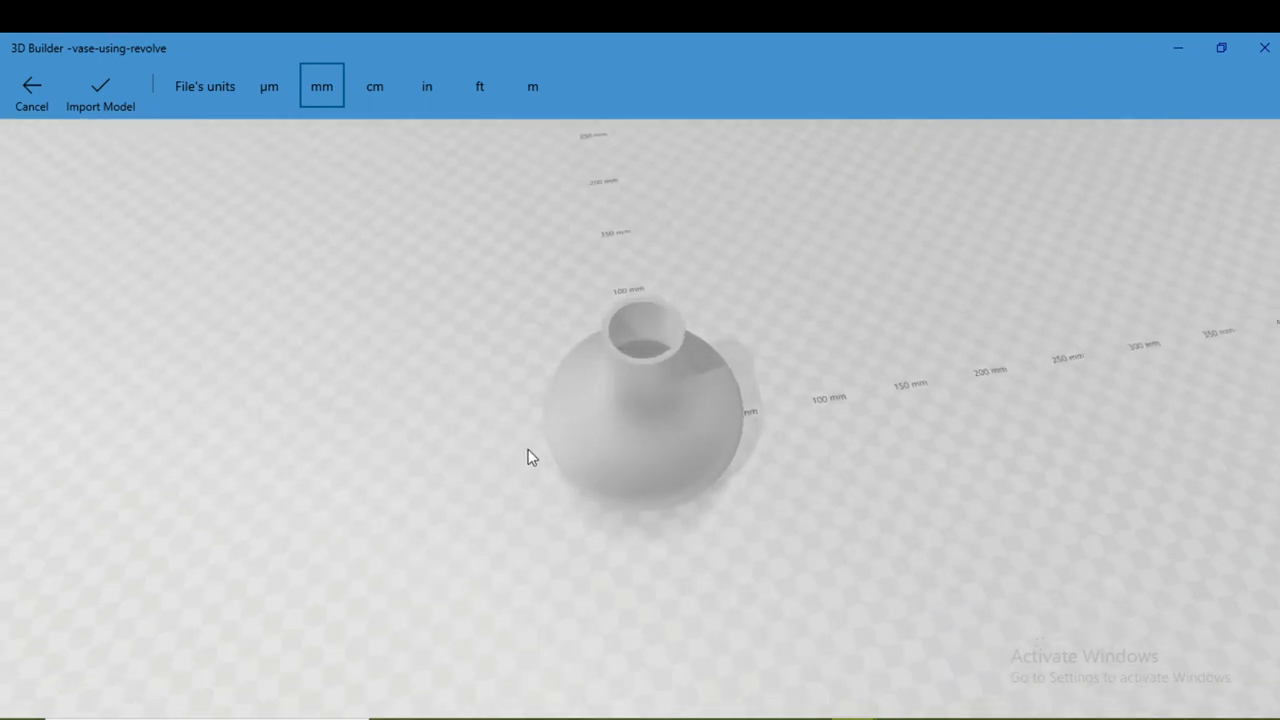